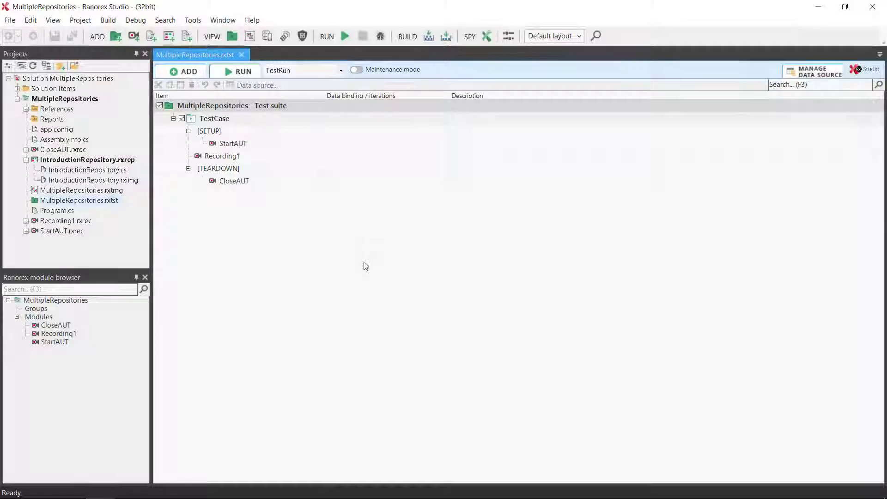
# Add a new repository item and name it 'DatabaseTesting'
pyautogui.click(168, 36)
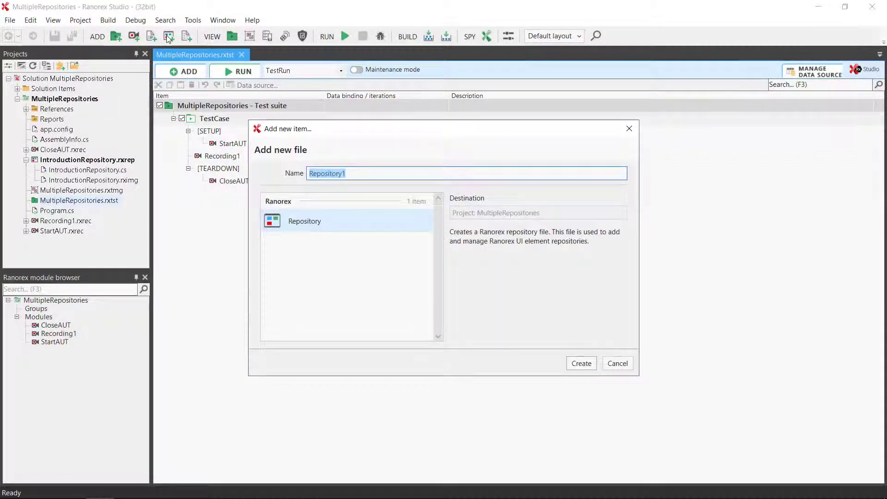
pyautogui.write('DatabaseT')
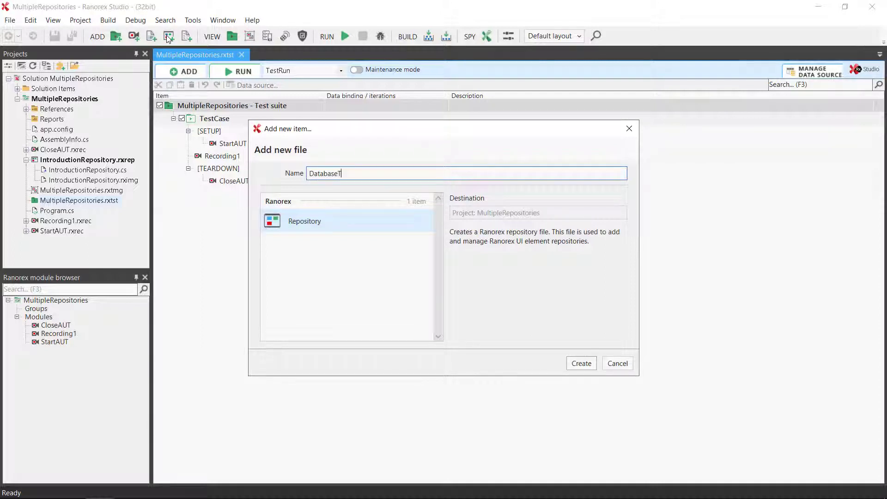
pyautogui.write('esting')
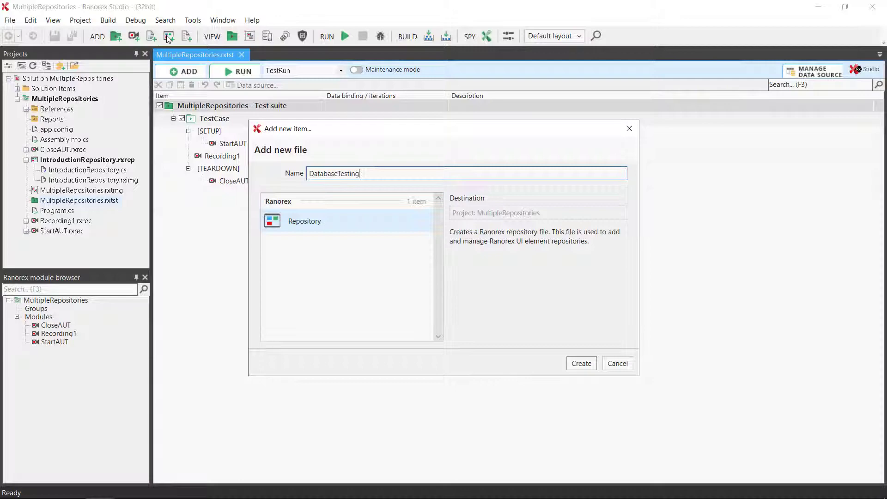
pyautogui.moveTo(577, 344)
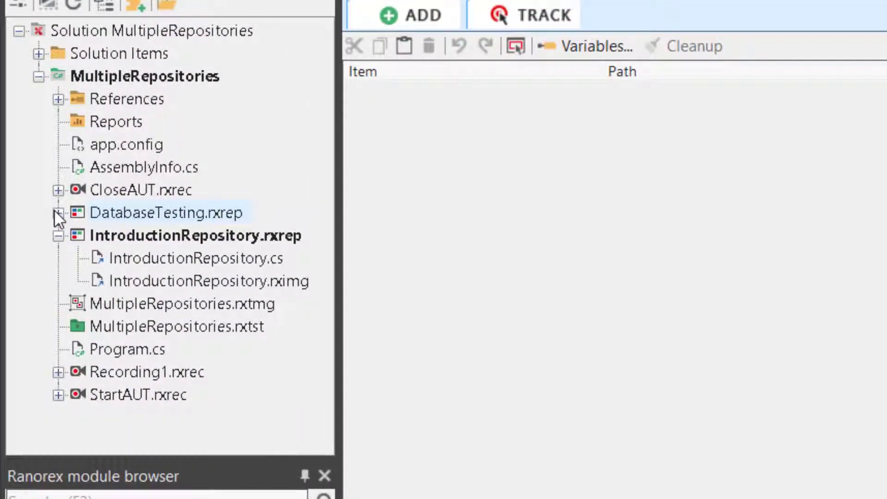
# Expand DatabaseTesting.rxrep in the Projects pane to show its files
pyautogui.click(55, 212)
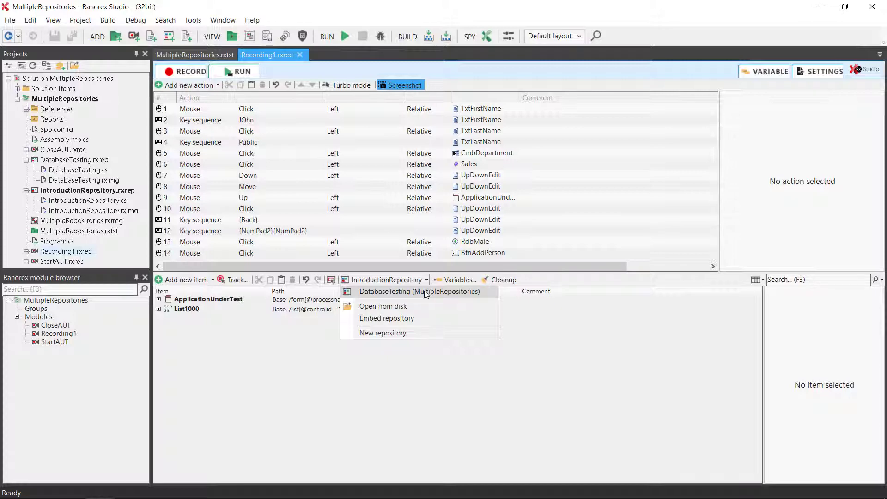
# Switch Recording1 to DatabaseTesting (MultipleRepositories), accepting the merge of recorded items
pyautogui.click(419, 291)
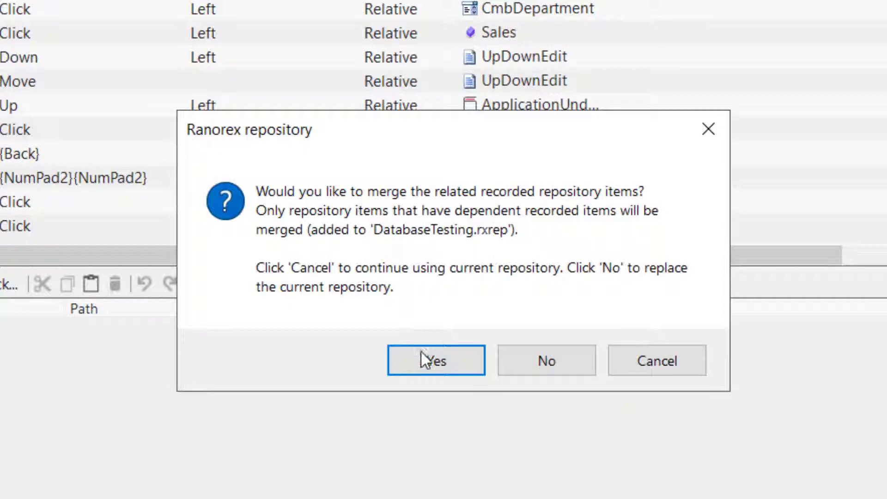
pyautogui.click(436, 360)
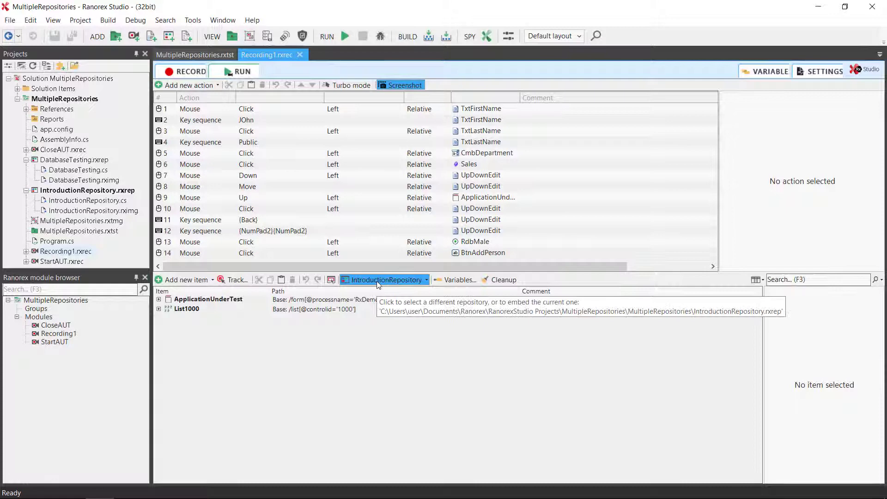
# Choose Embed repository from Recording1's repository dropdown
pyautogui.click(426, 279)
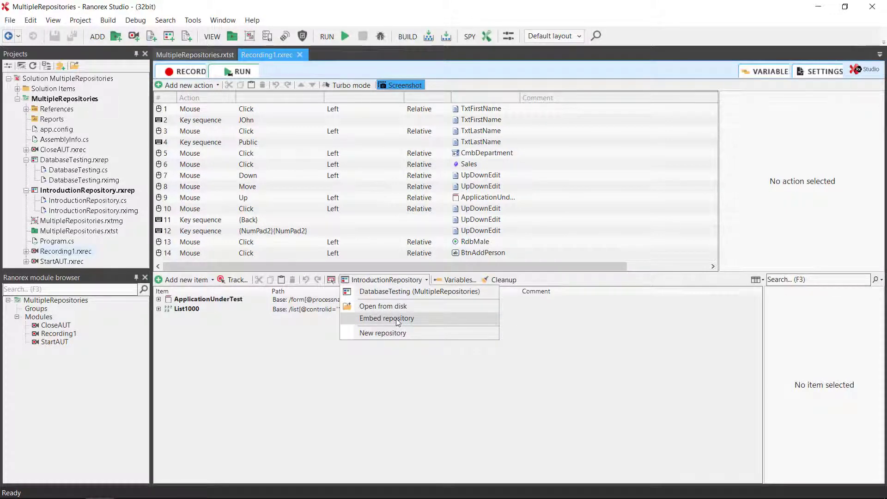
pyautogui.click(396, 322)
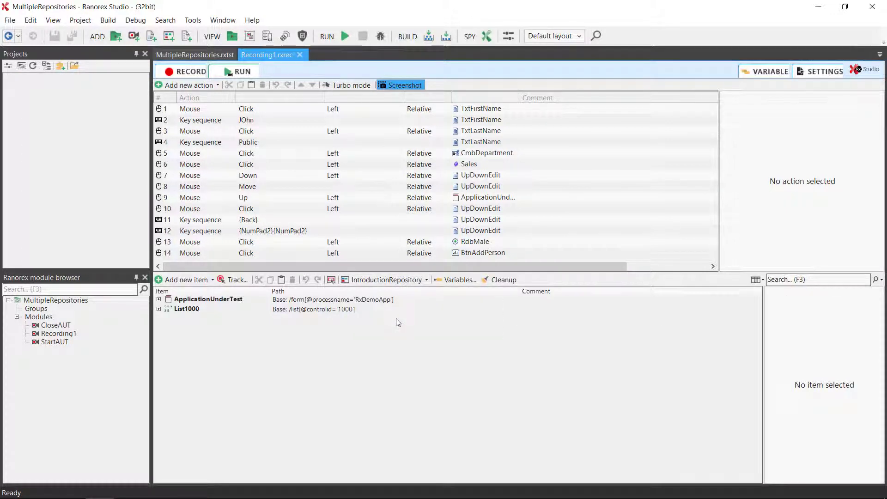